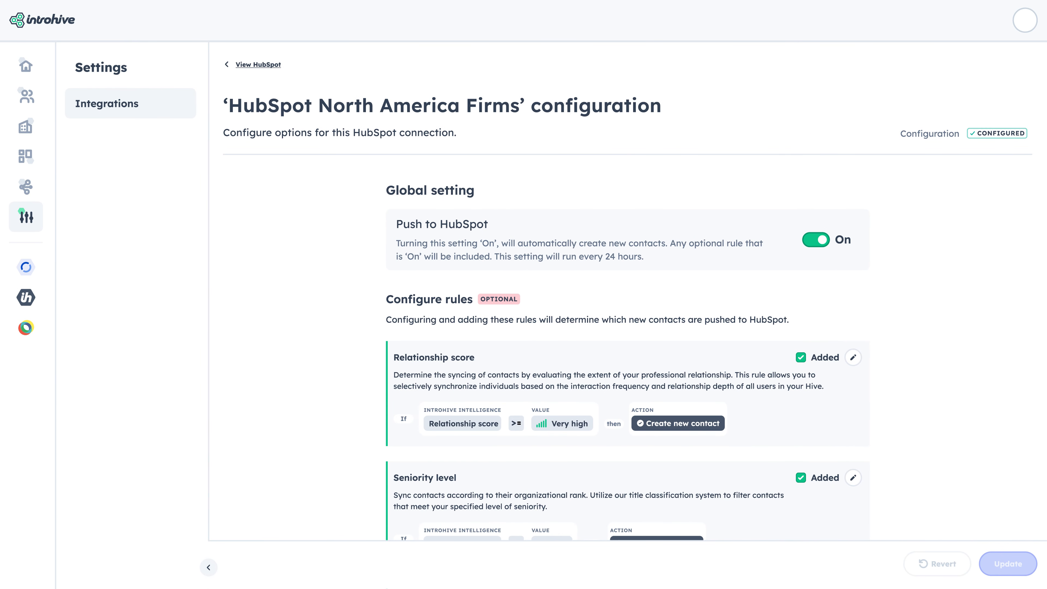
{"action": "left_click", "coordinate": [208, 566]}
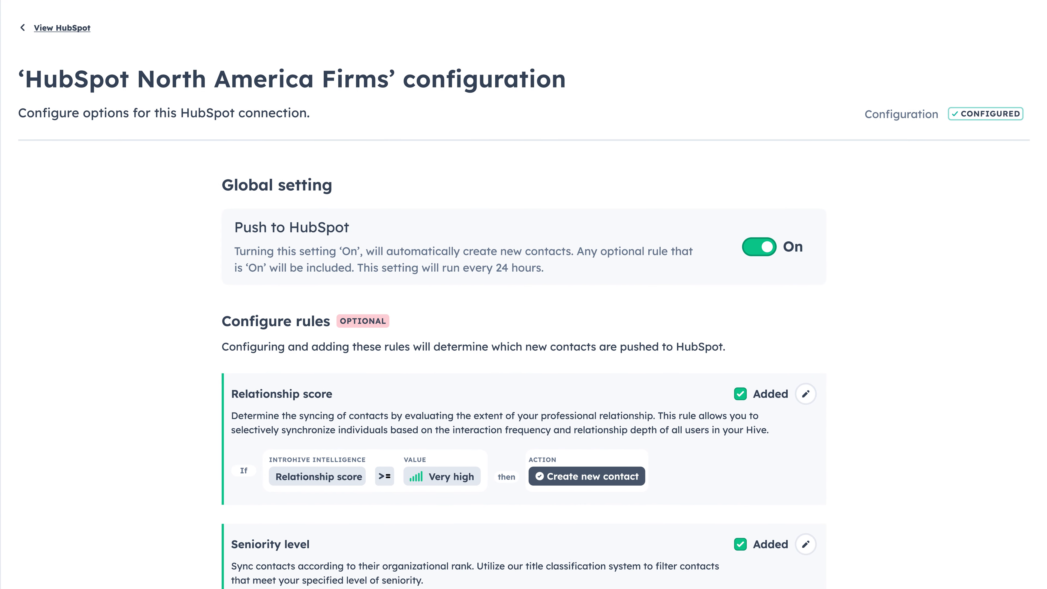
{"action": "scroll", "scroll_direction": "down", "scroll_amount": 3}
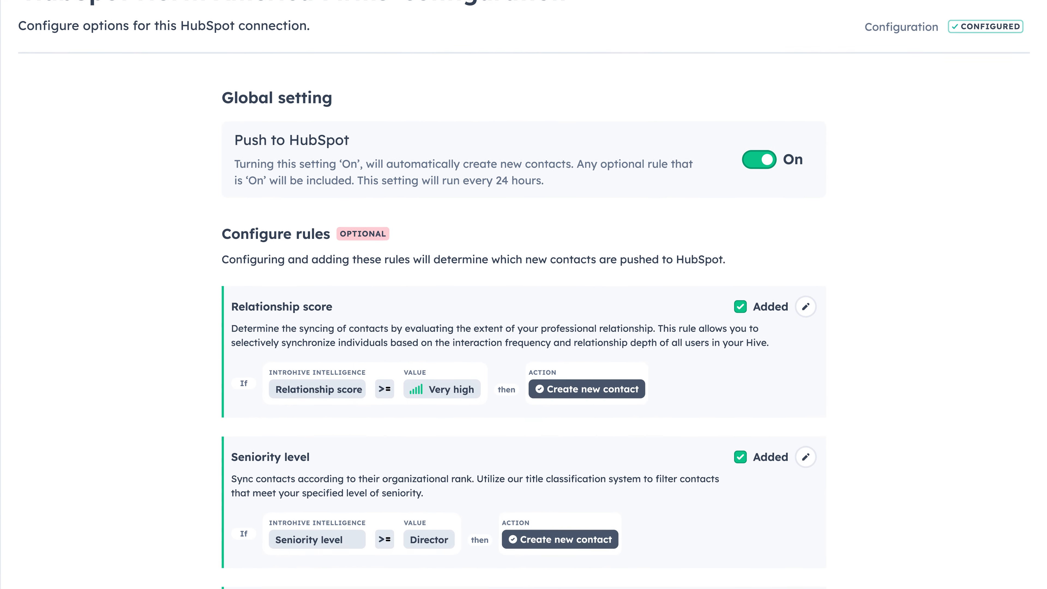
{"action": "scroll", "scroll_direction": "down", "scroll_amount": 3}
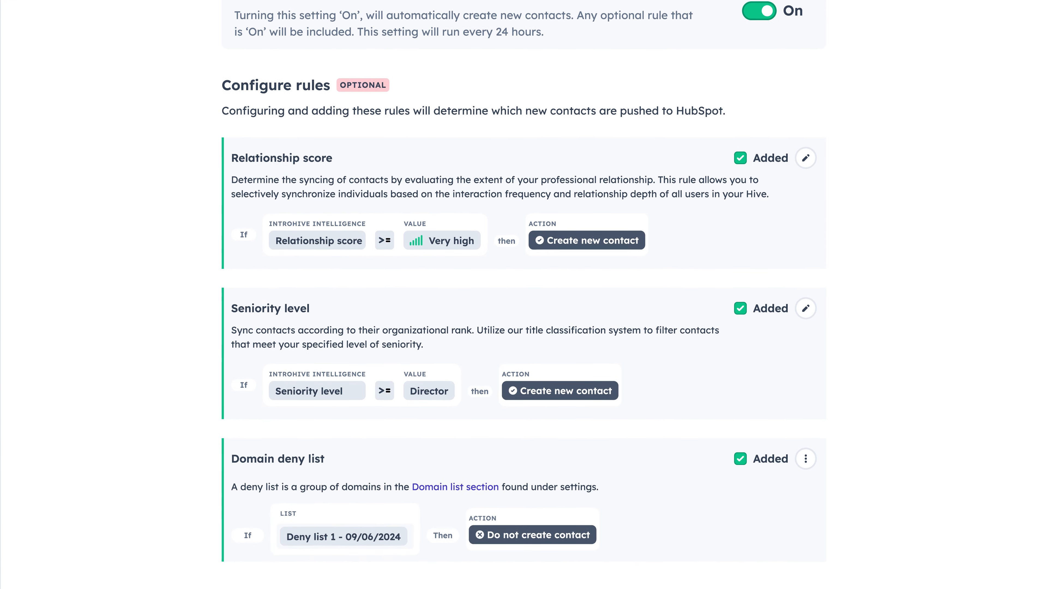